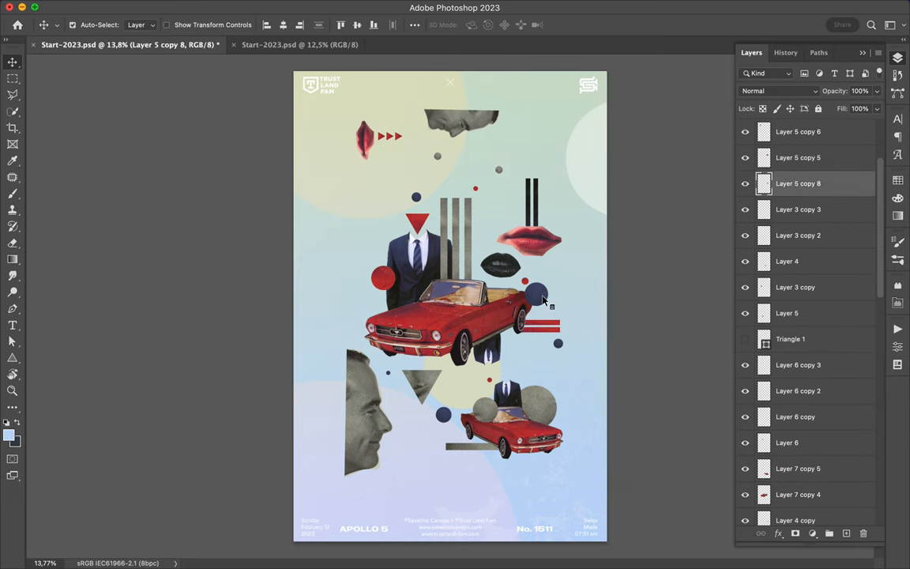
- Scroll through the finished poster, then preview it in full screen mode
scroll("down", 3)
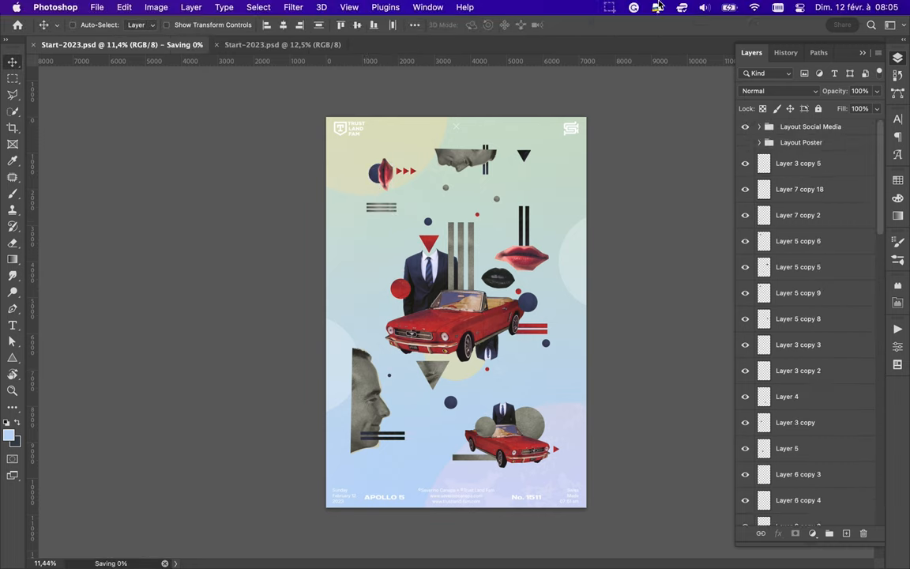
key("f")
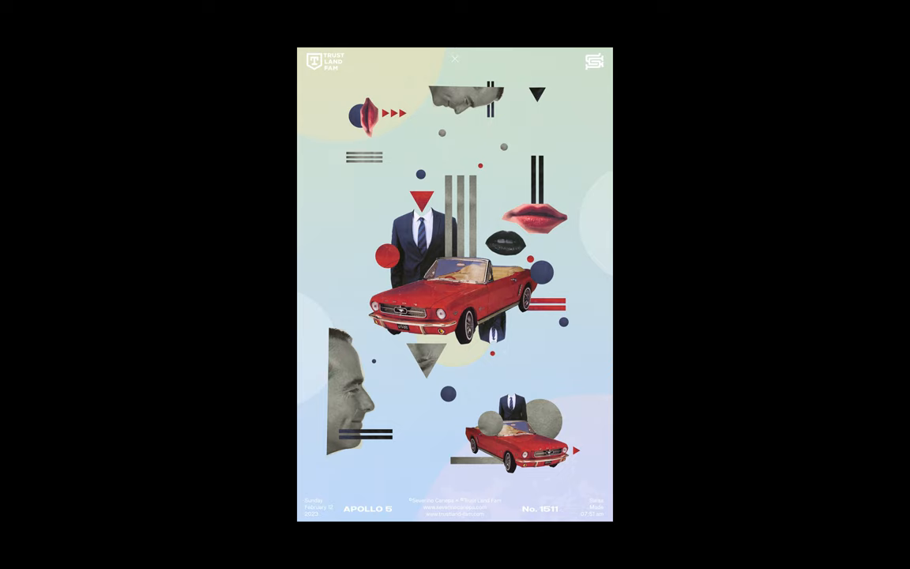